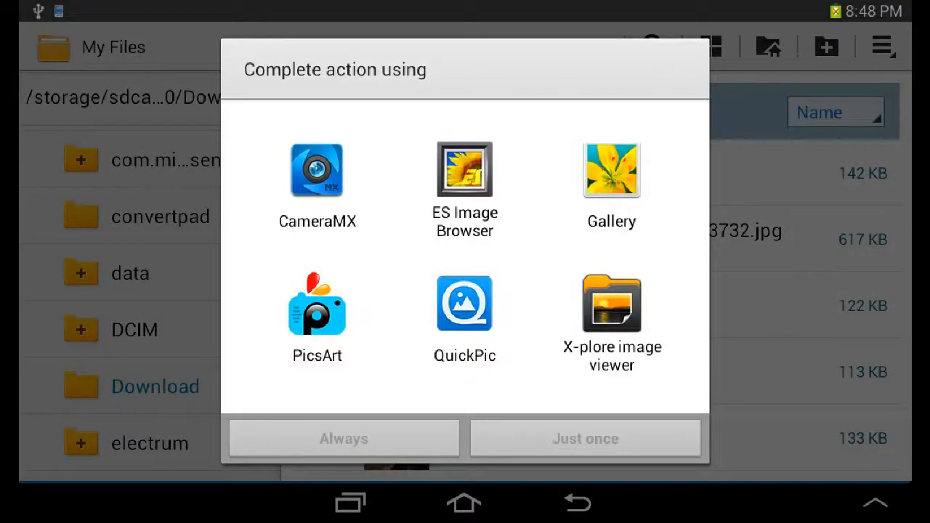
mouse_move(537, 360)
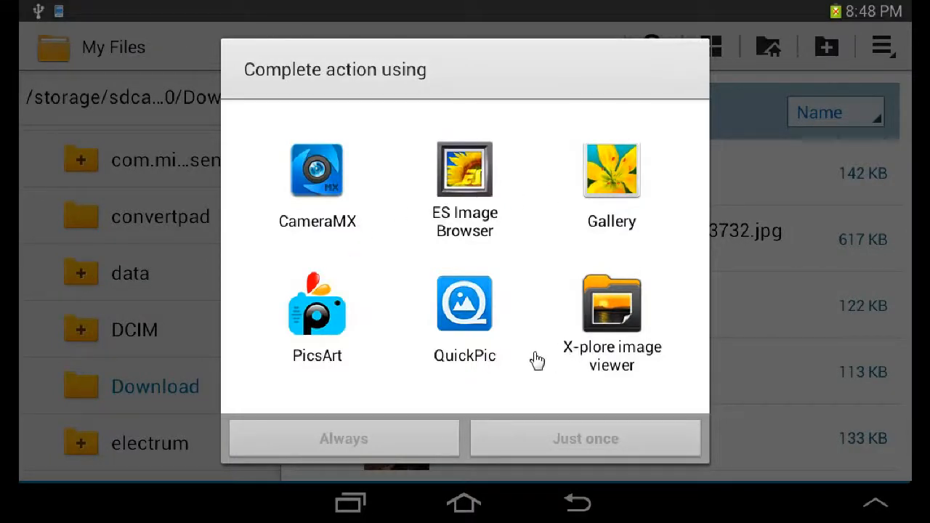
Choose Gallery as the always-use app for opening images in My Files.
click(610, 170)
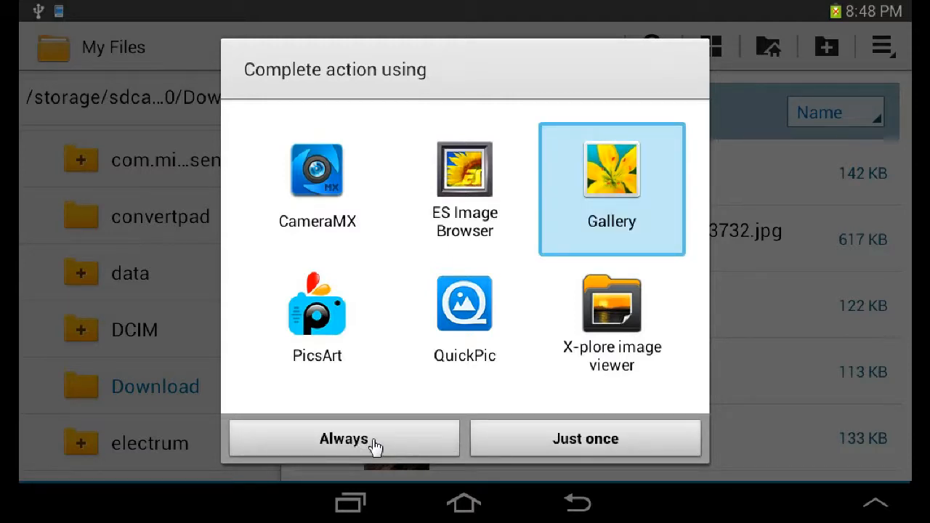
click(343, 439)
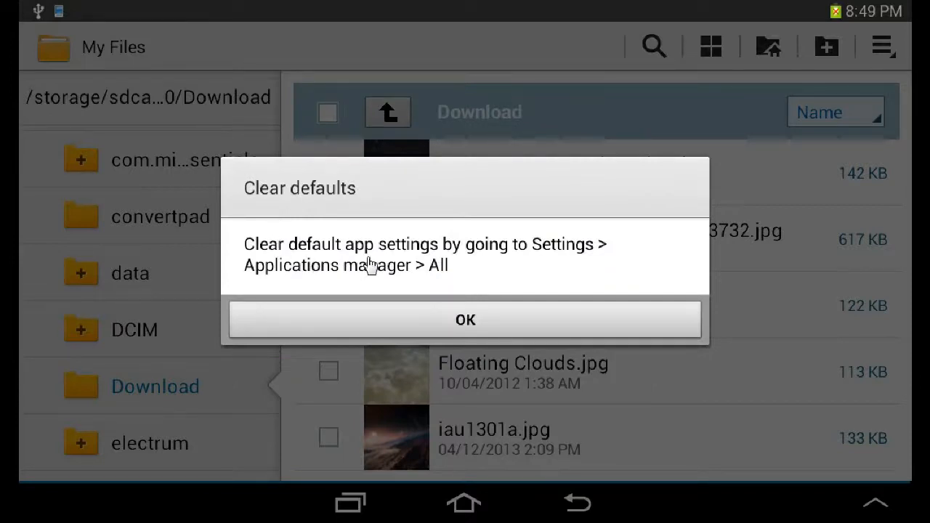
mouse_move(443, 283)
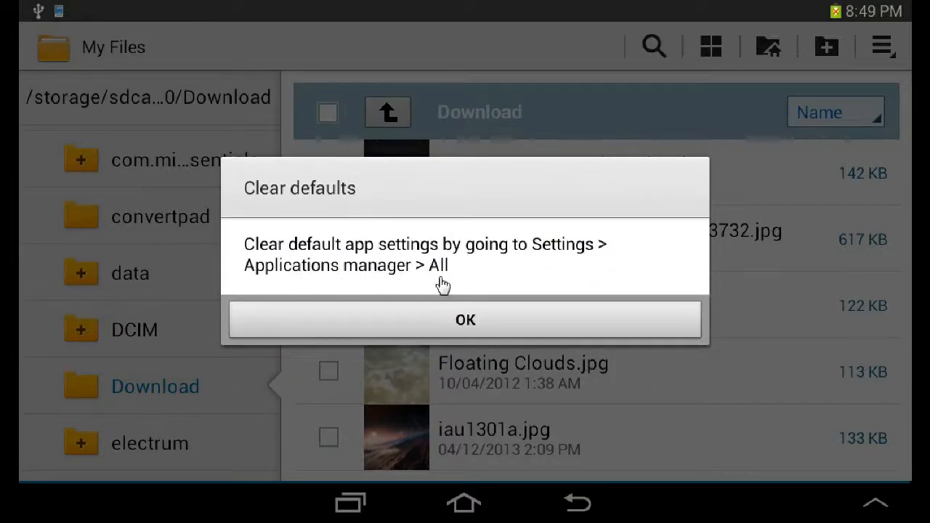
Dismiss the notice and reach Gallery in Application manager's ALL apps list.
click(465, 320)
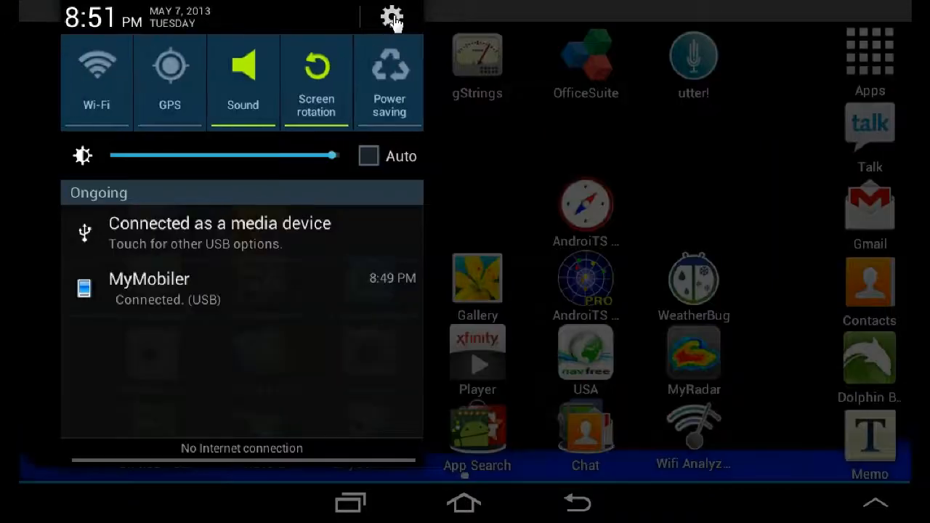
click(392, 18)
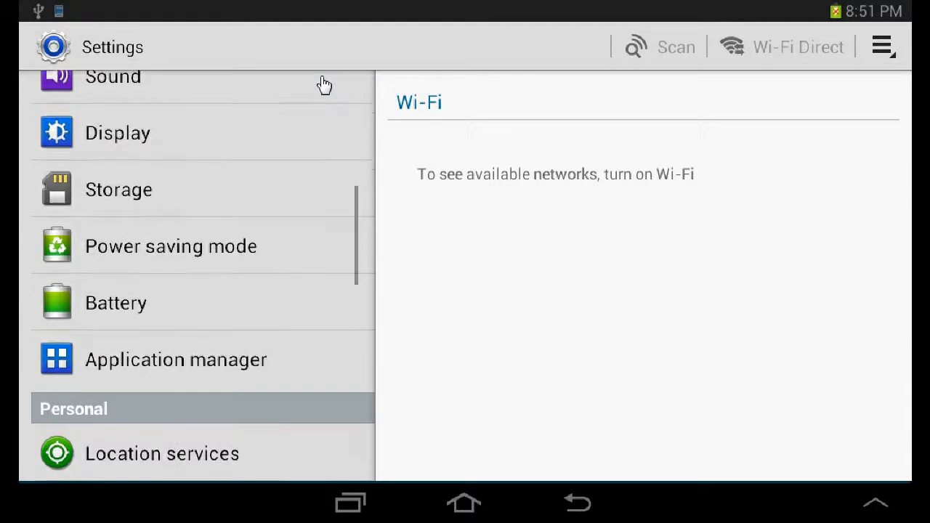
click(174, 359)
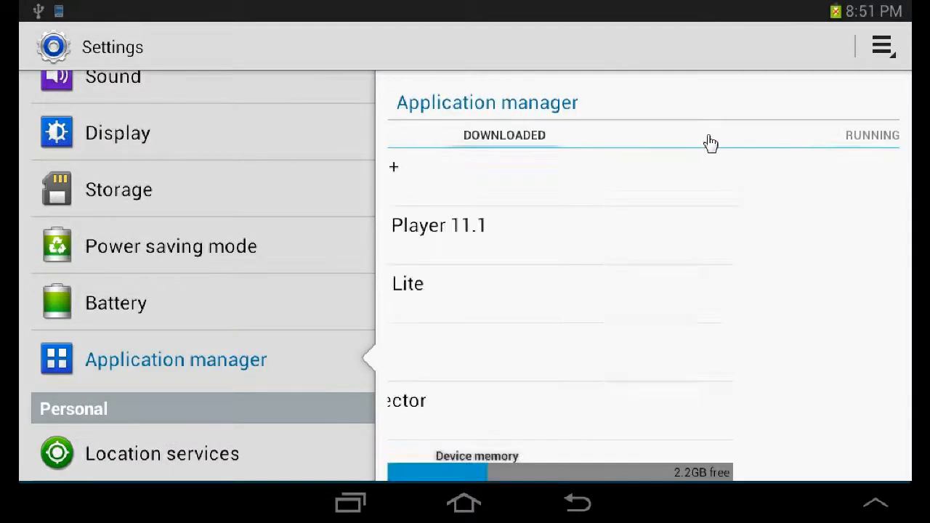
click(642, 135)
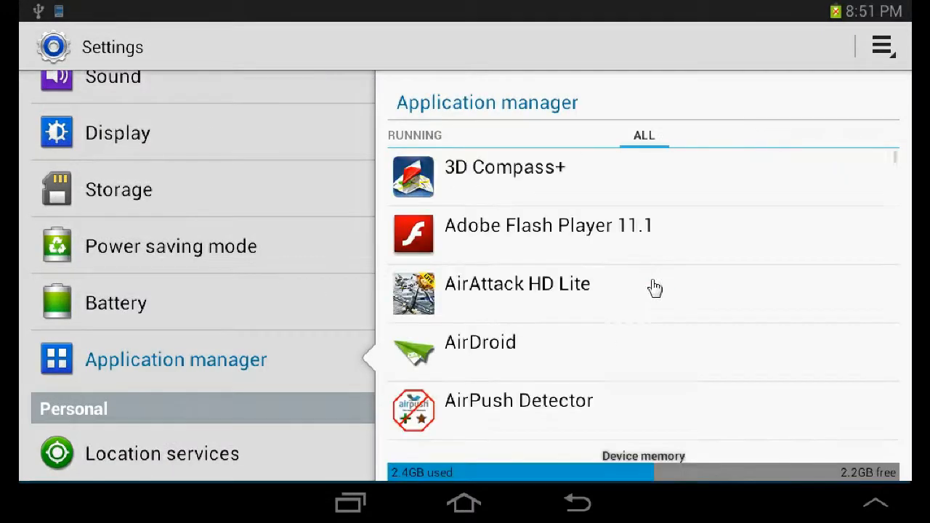
scroll(down, 3)
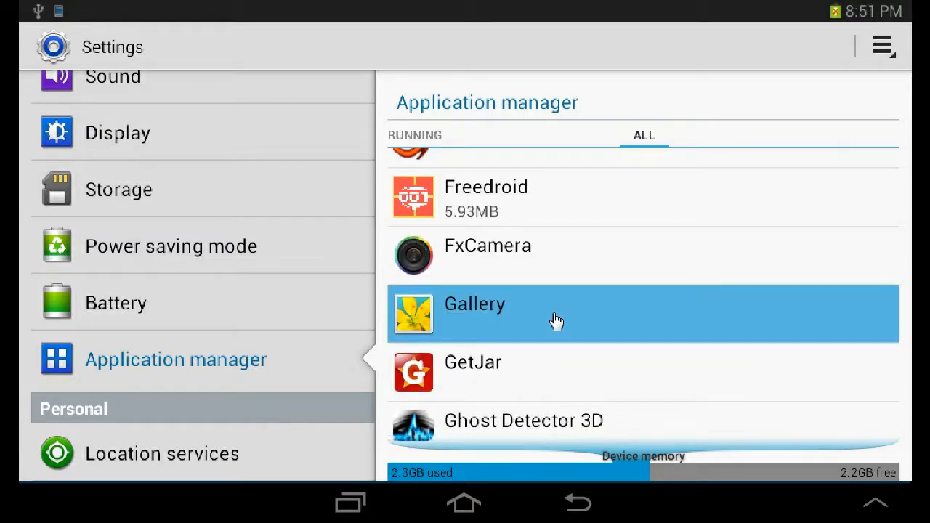
Clear Gallery's launch-by-default setting from its app info page.
click(555, 314)
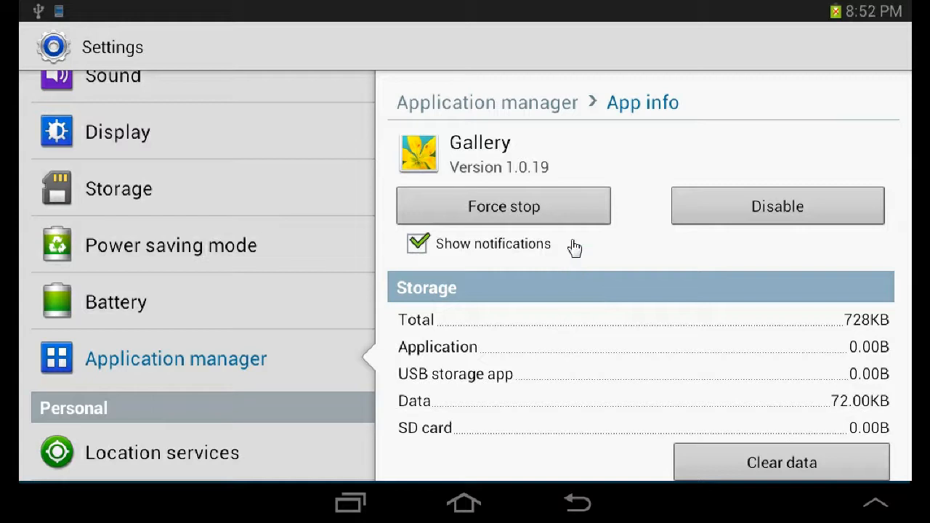
scroll(down, 3)
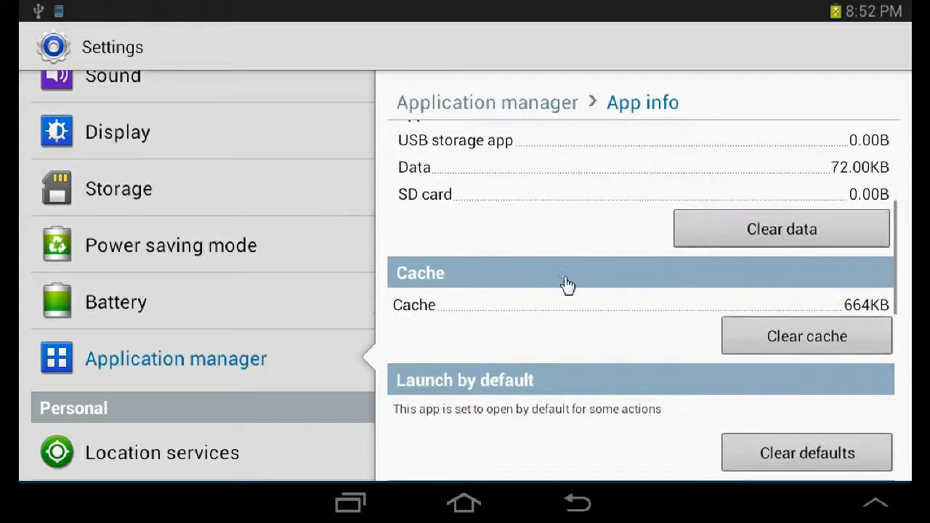
scroll(down, 3)
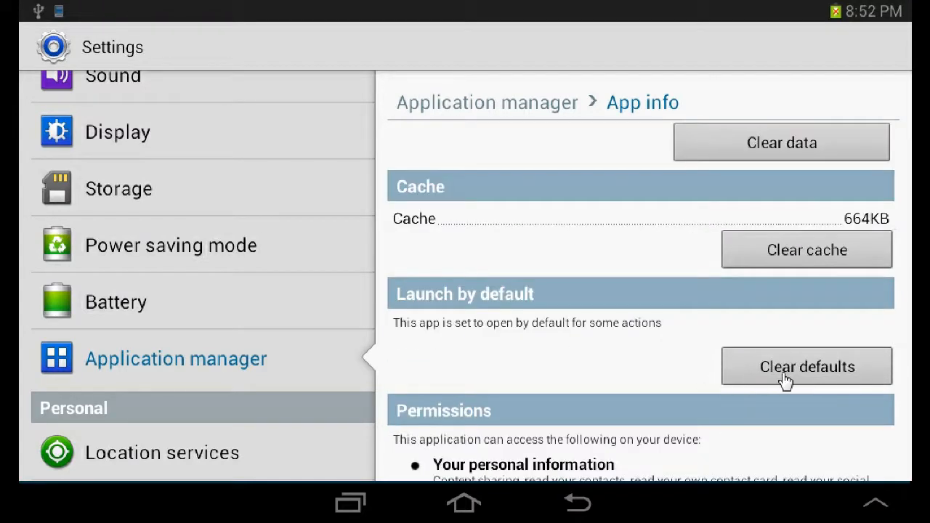
click(805, 366)
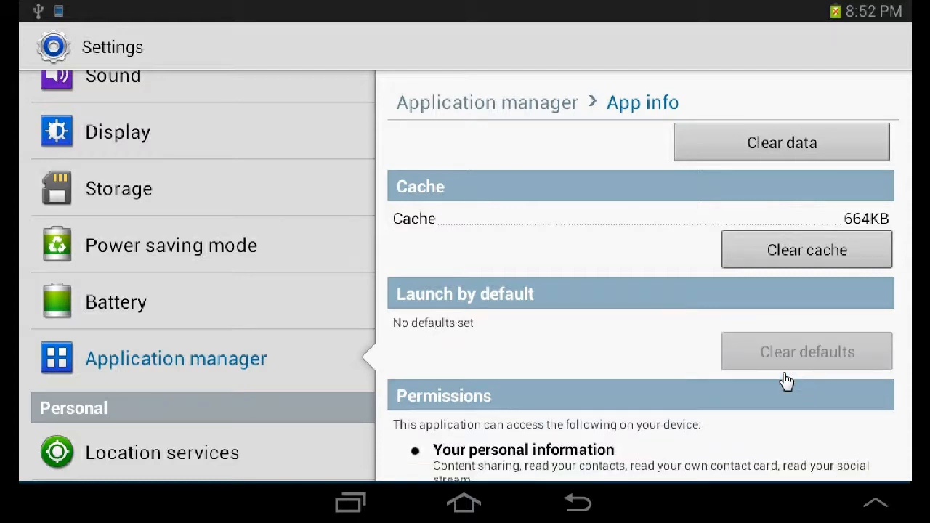
mouse_move(772, 380)
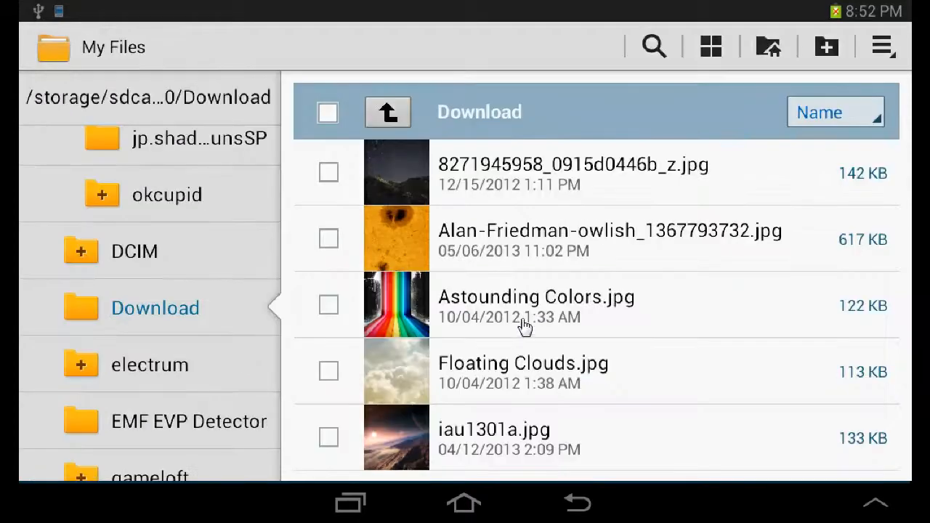
Open the Astounding Colors image and choose QuickPic as the always-use viewer.
click(536, 297)
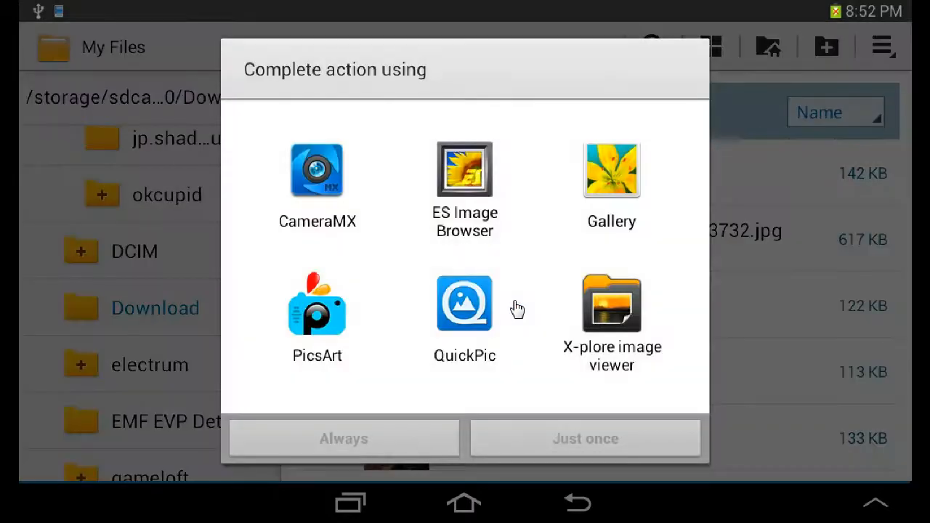
mouse_move(561, 321)
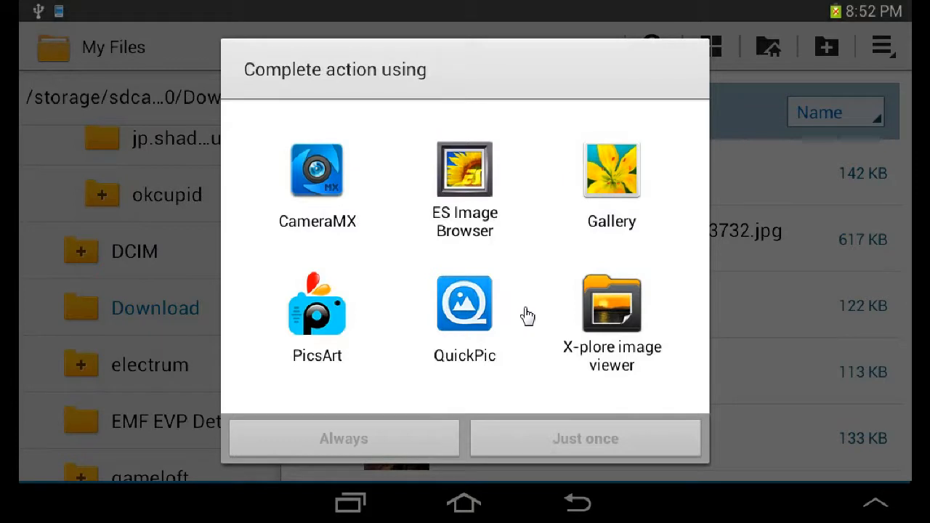
mouse_move(457, 308)
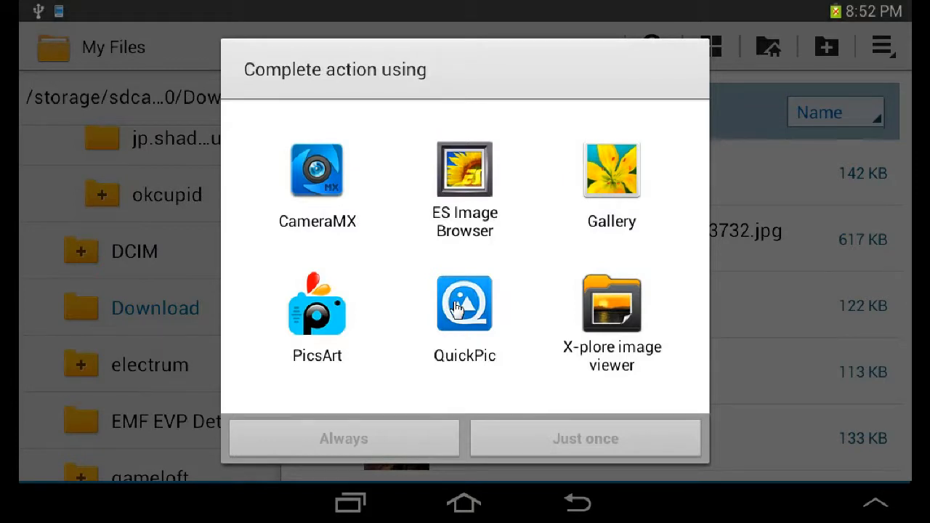
click(464, 304)
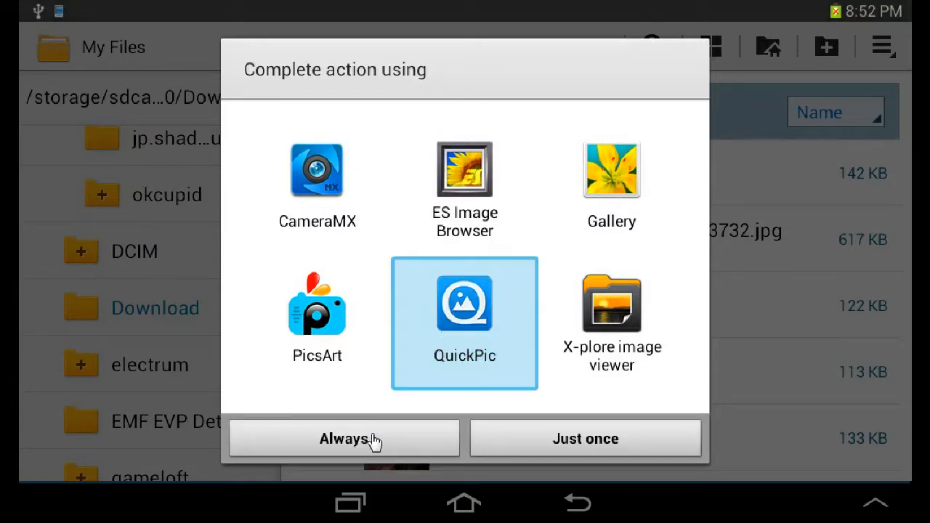
click(343, 439)
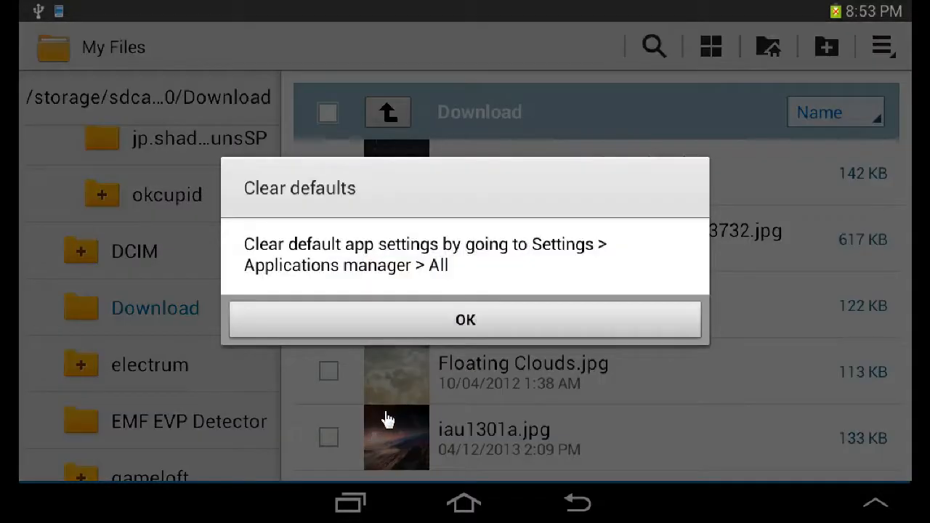